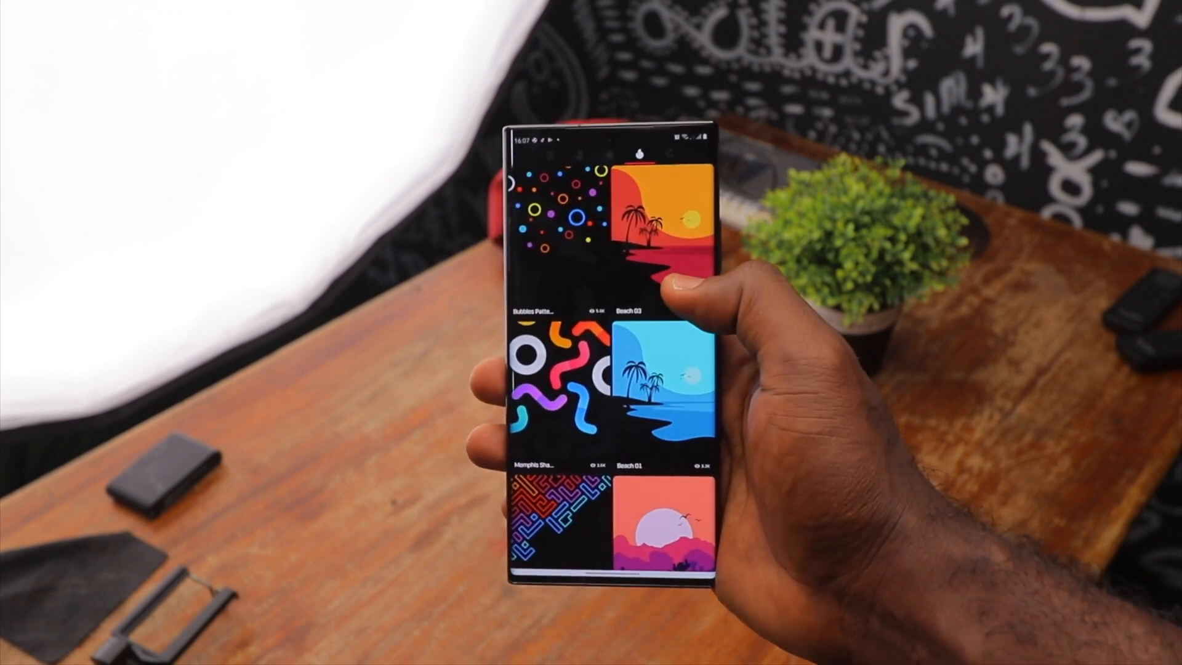
# - Reach the Dock page of Launcher Settings and show the dock mode choices, still set to always shown
pyautogui.scroll(-3)
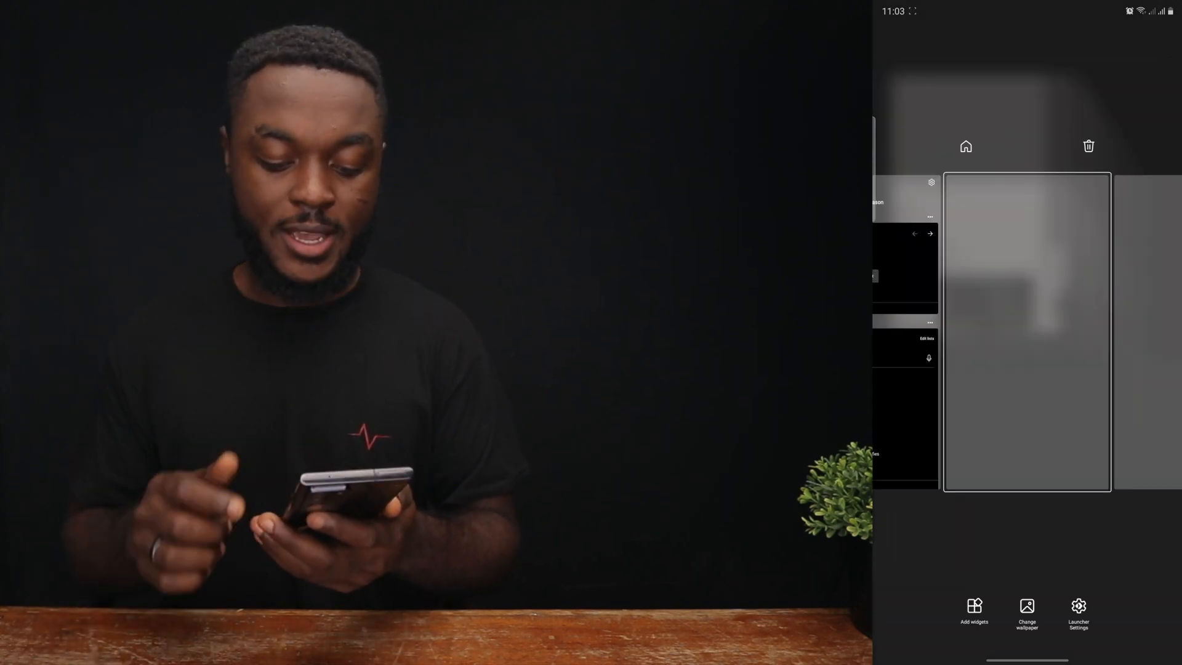
pyautogui.click(1079, 610)
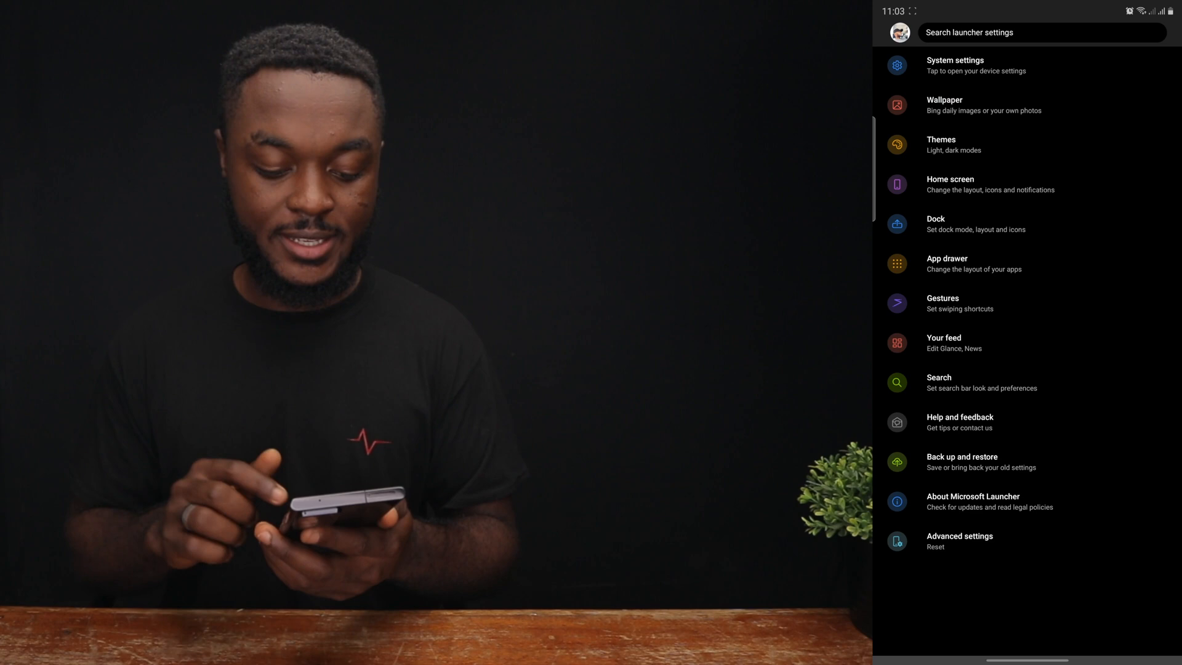
pyautogui.click(972, 224)
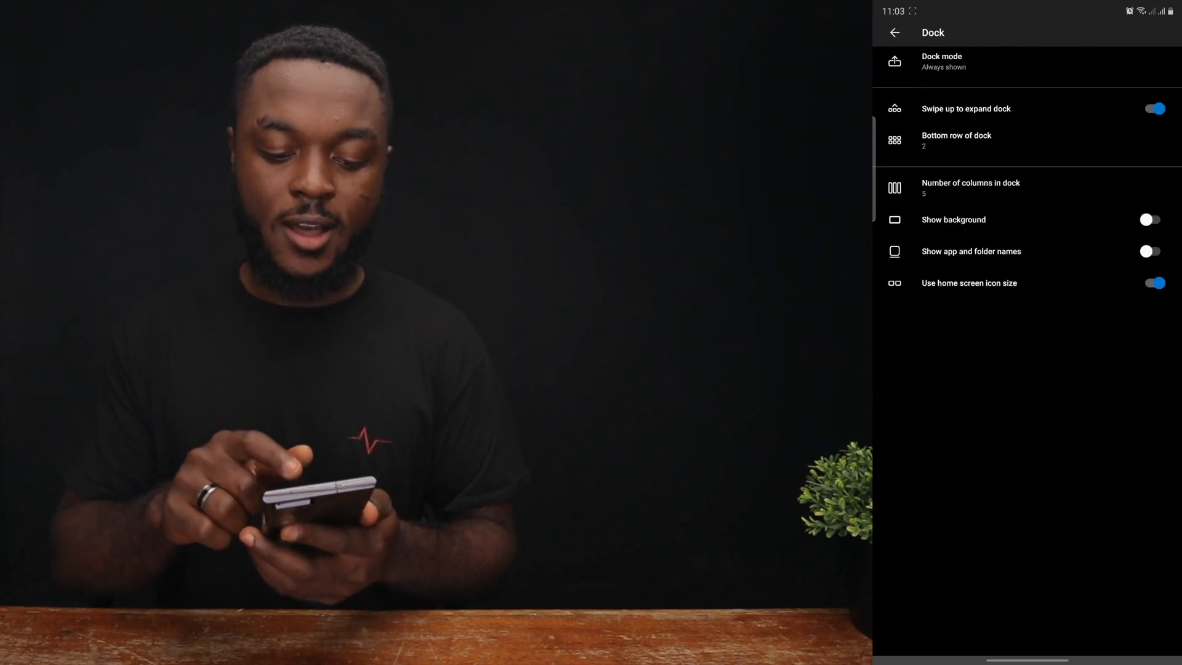
pyautogui.click(942, 61)
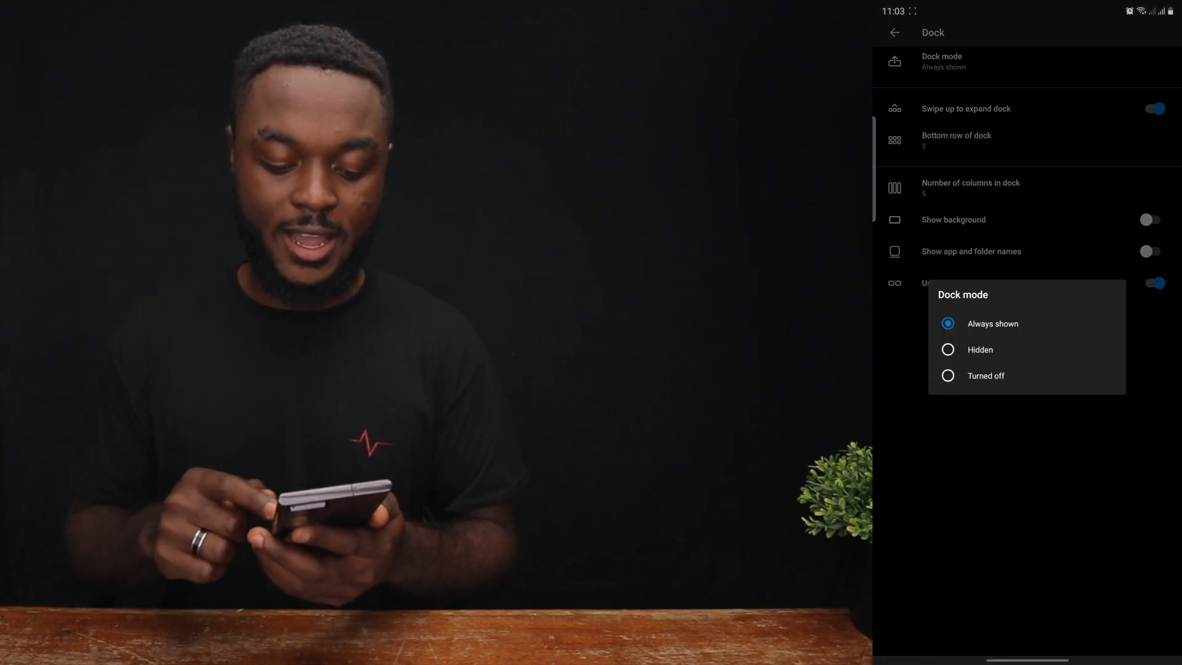